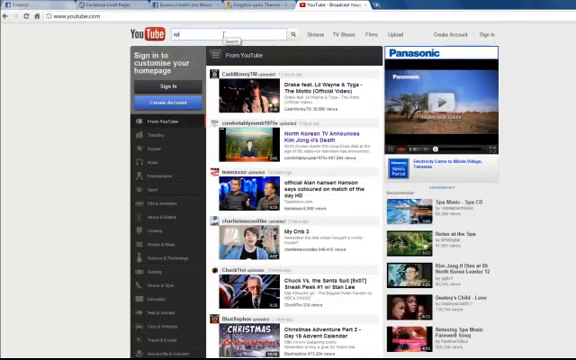
{"action": "type", "text": "spa"}
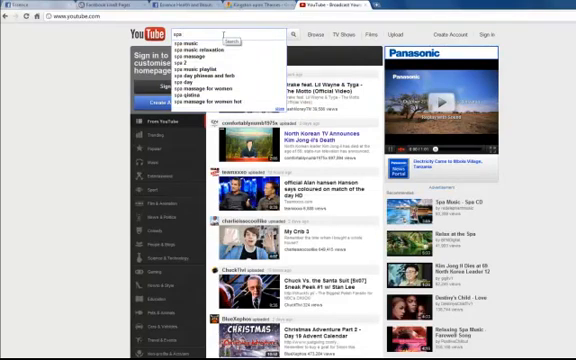